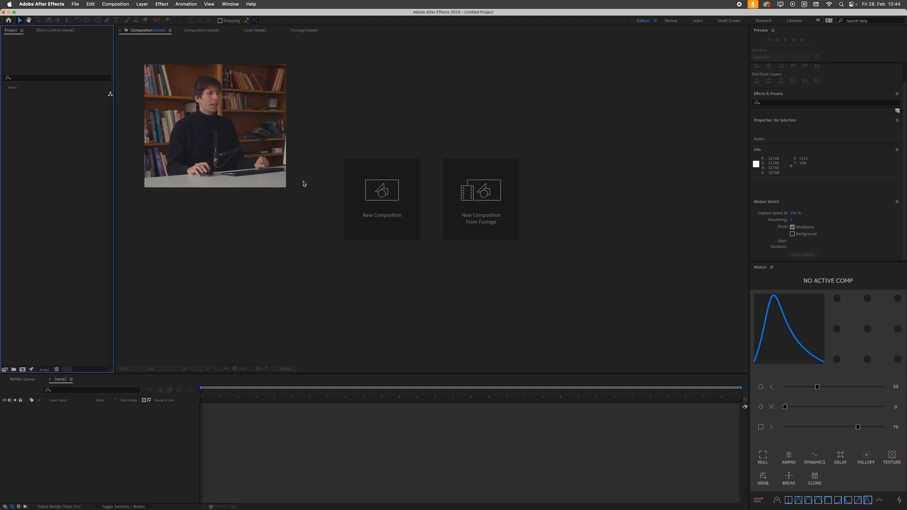
- Create a 2000 × 2000 px, 30 fps composition named Main
left_click(381, 199)
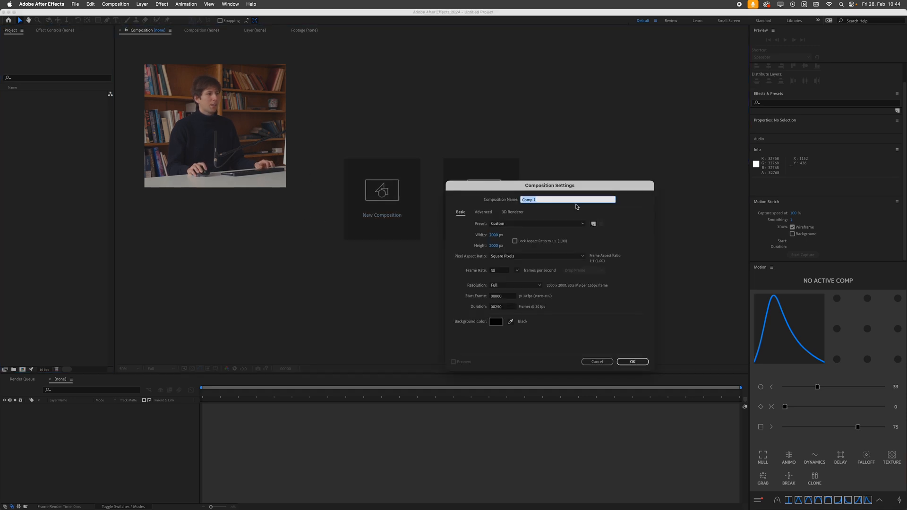
type("Main")
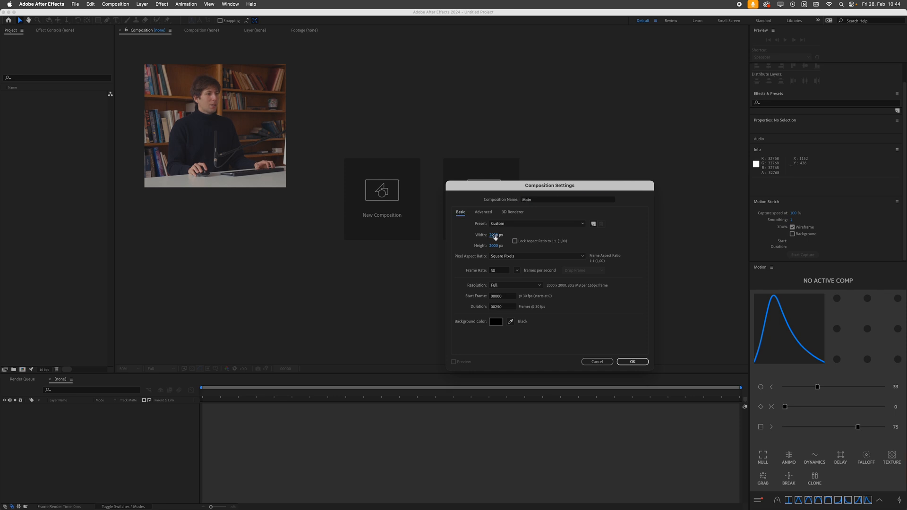
left_click(496, 234)
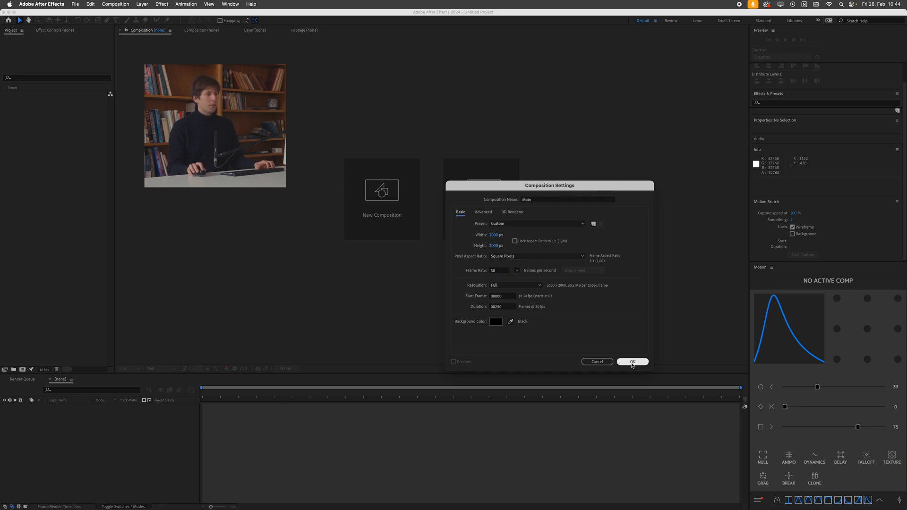
left_click(632, 362)
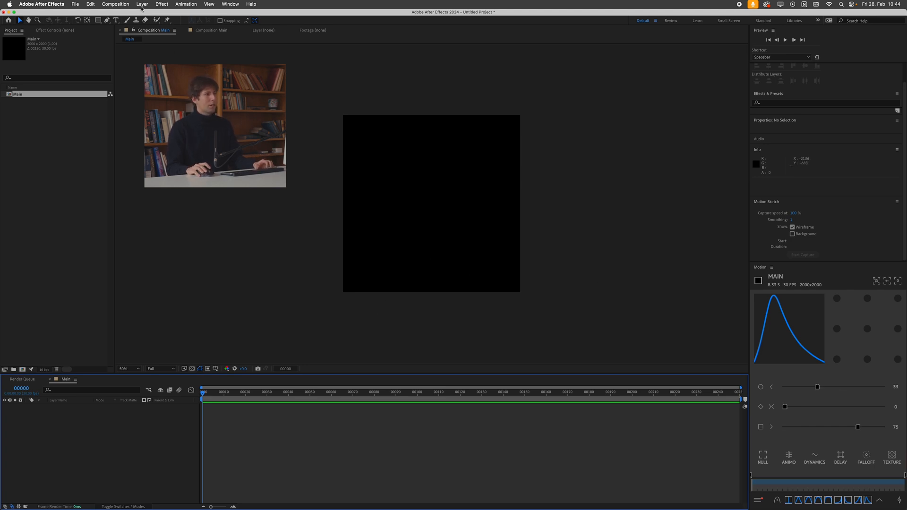
- Add a white full-frame solid layer named BG
left_click(142, 4)
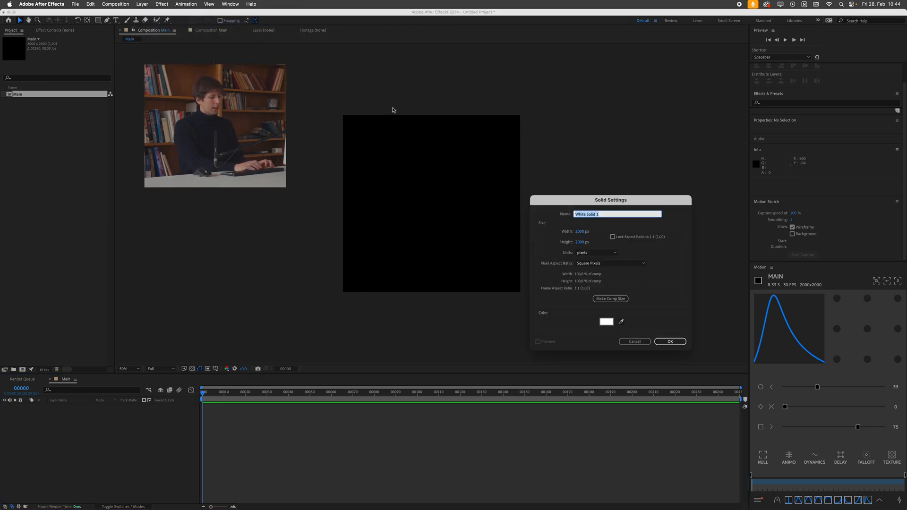
type("BG")
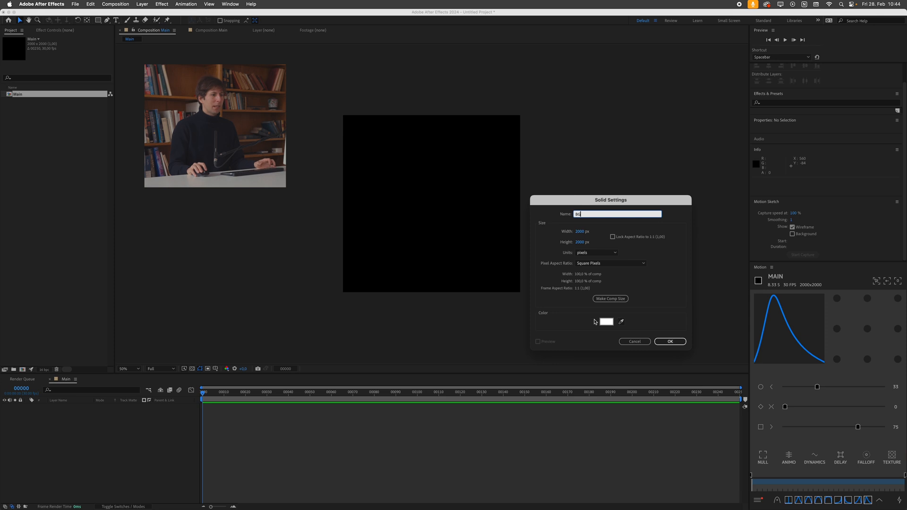
left_click(605, 321)
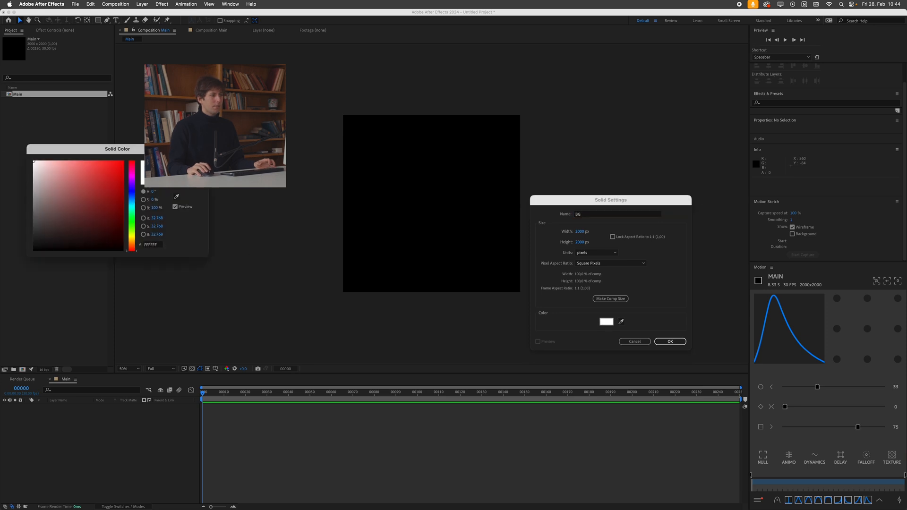
left_click(669, 341)
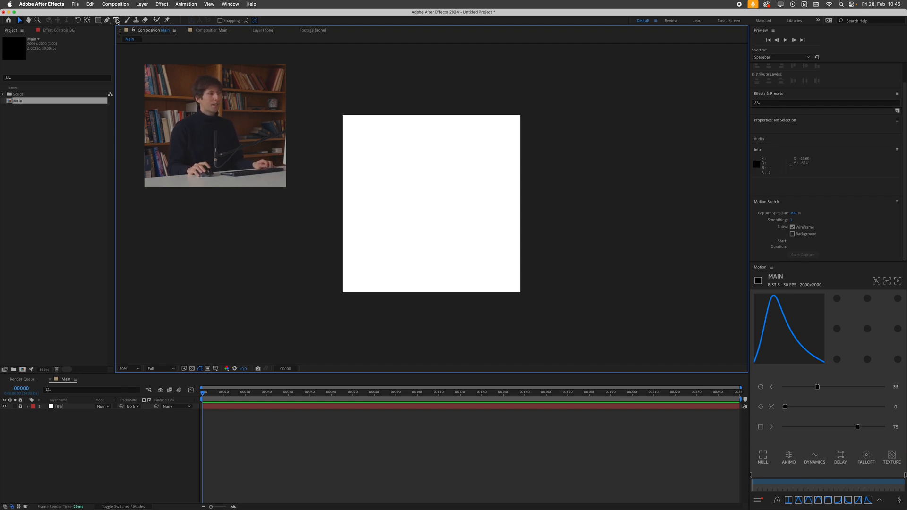
- Create a centred text layer reading NIMES over the white background
left_click(116, 20)
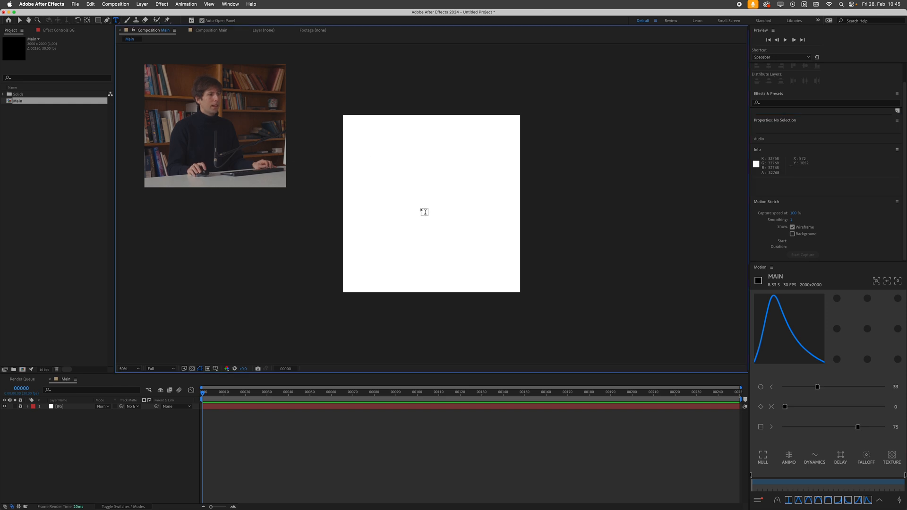
type("N")
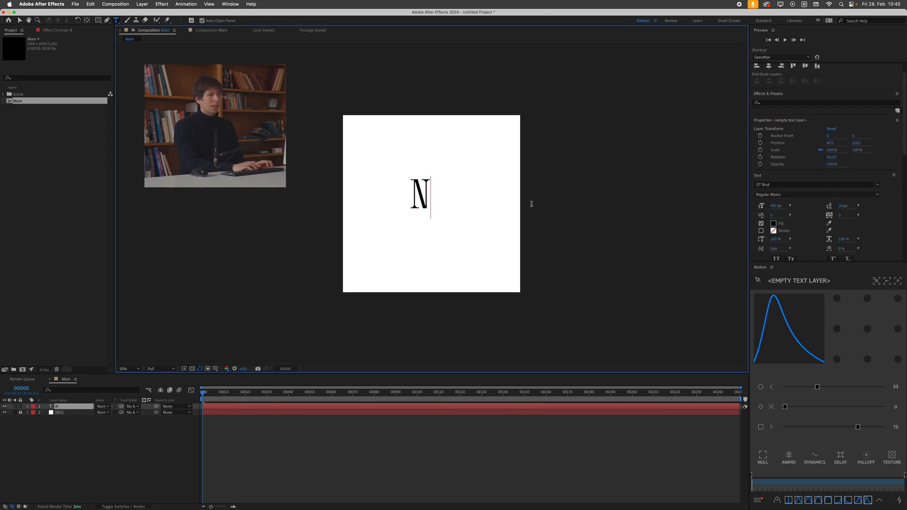
type("IMES")
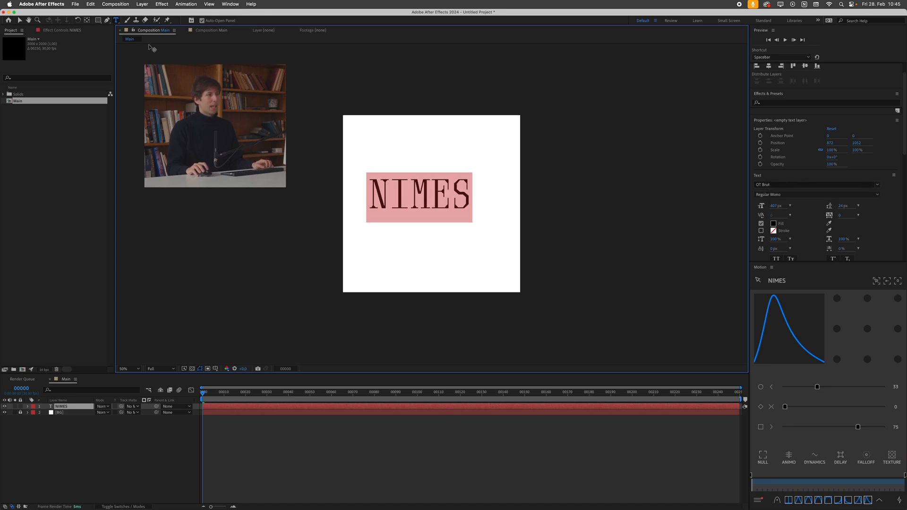
left_click(60, 407)
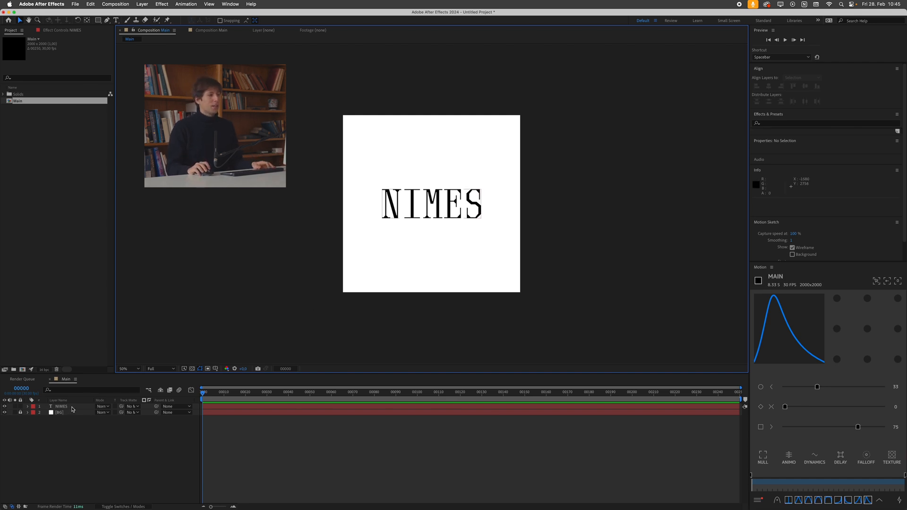
- Select the NIMES layer and browse the Blur & Sharpen effect category
left_click(60, 406)
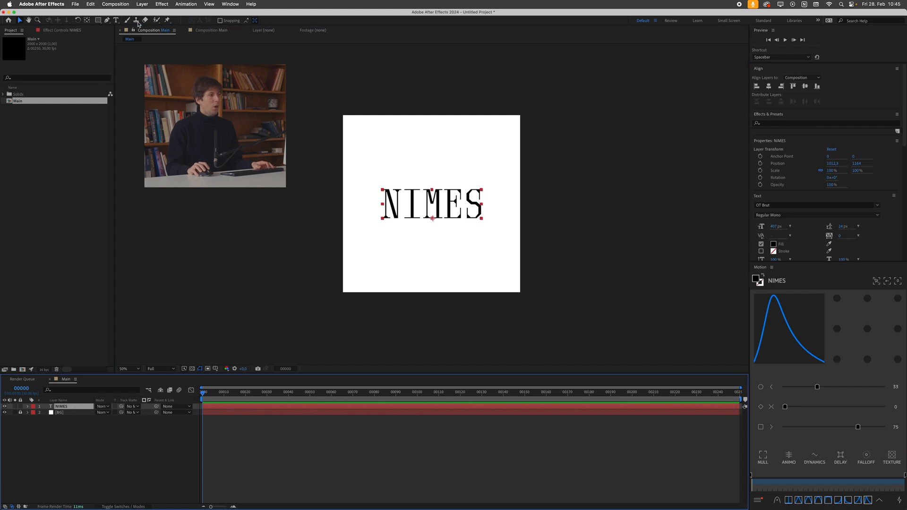
left_click(162, 4)
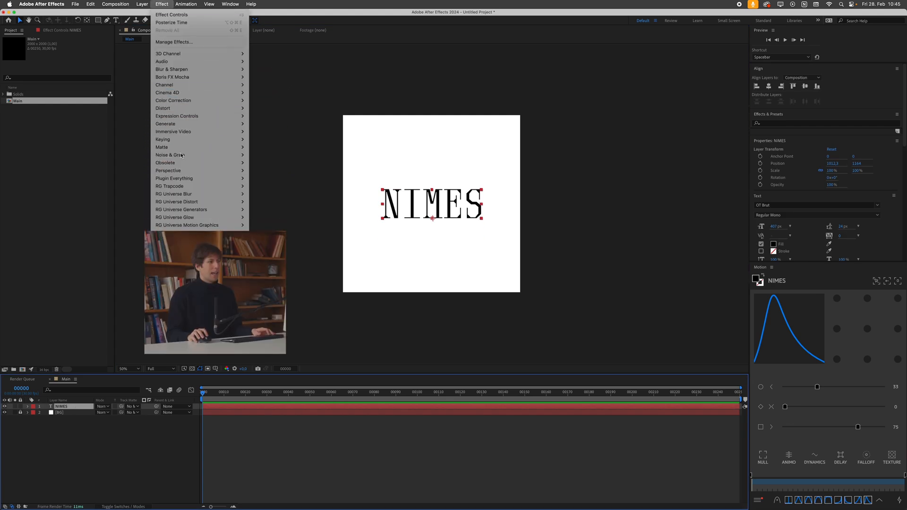
mouse_move(171, 69)
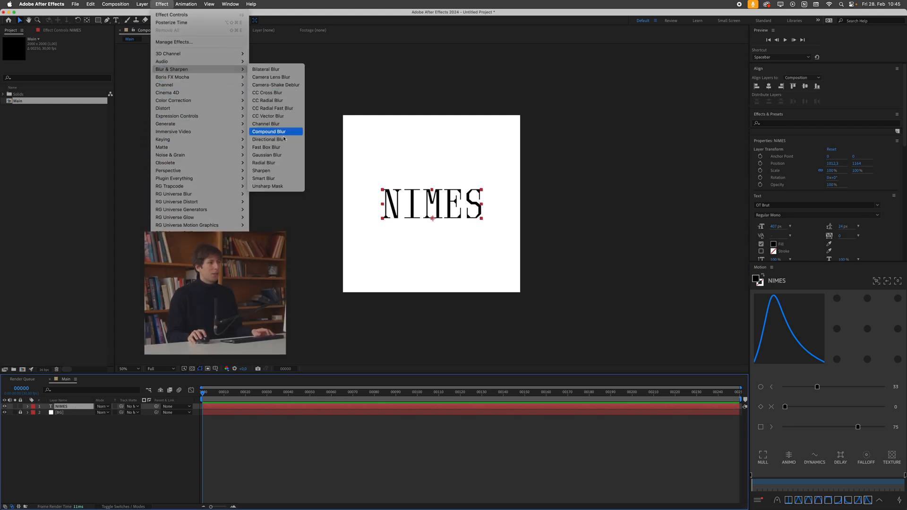
mouse_move(263, 162)
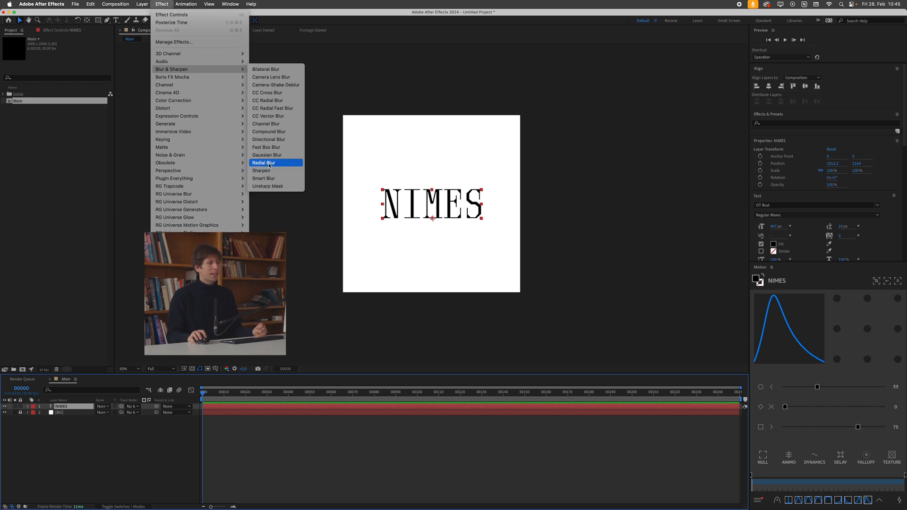
mouse_move(267, 100)
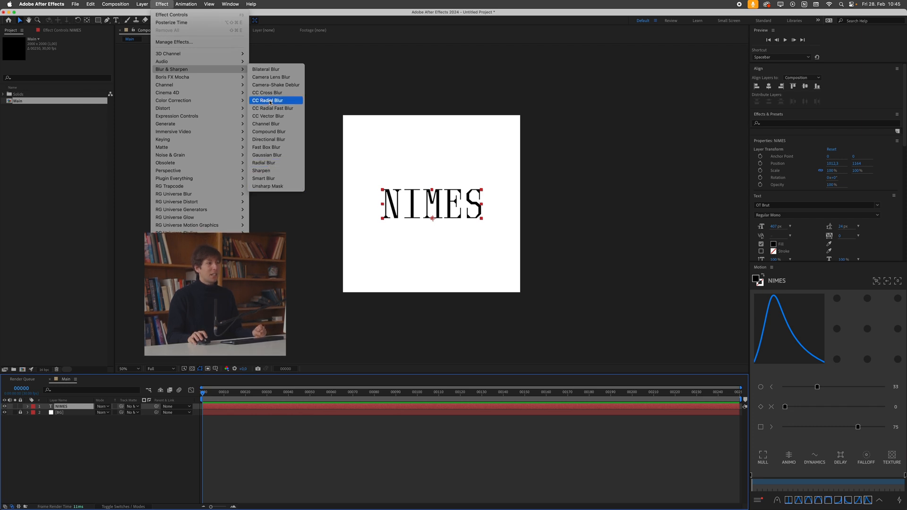
mouse_move(264, 163)
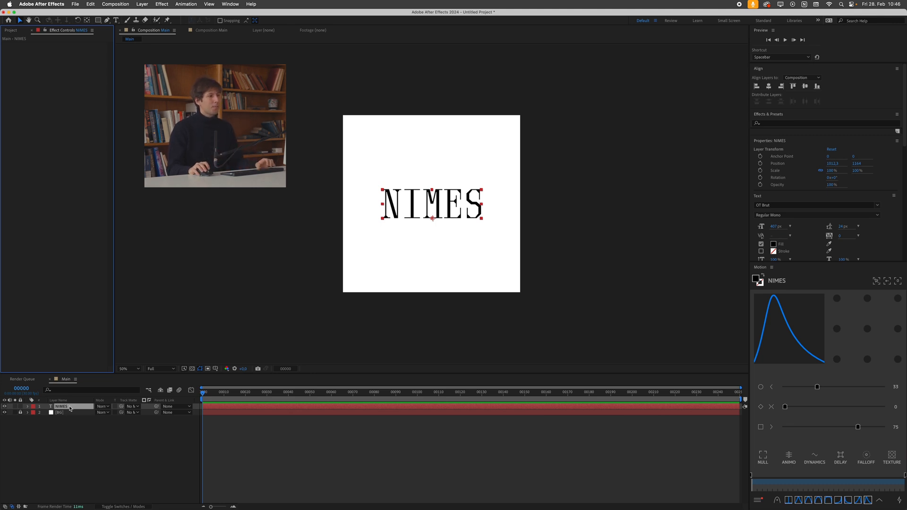
- Pre-compose the NIMES layer into a composition named Text, moving all attributes
right_click(60, 406)
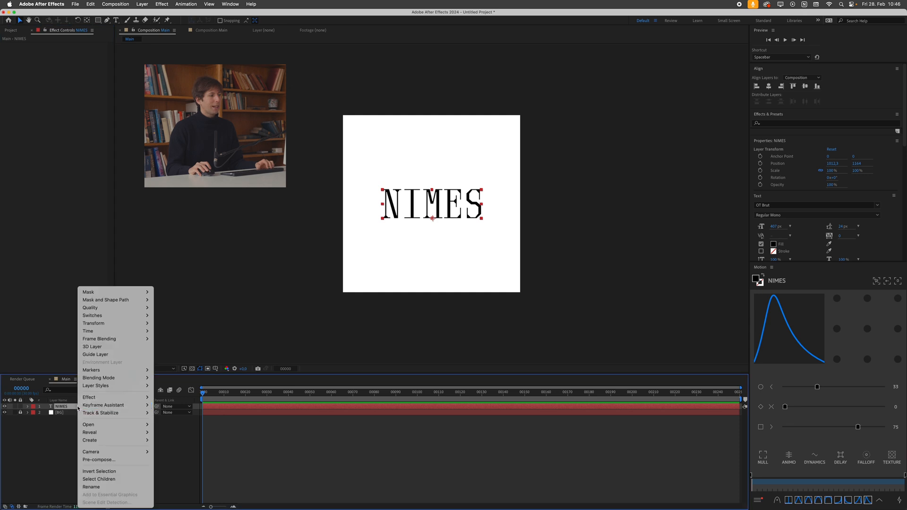
mouse_move(99, 459)
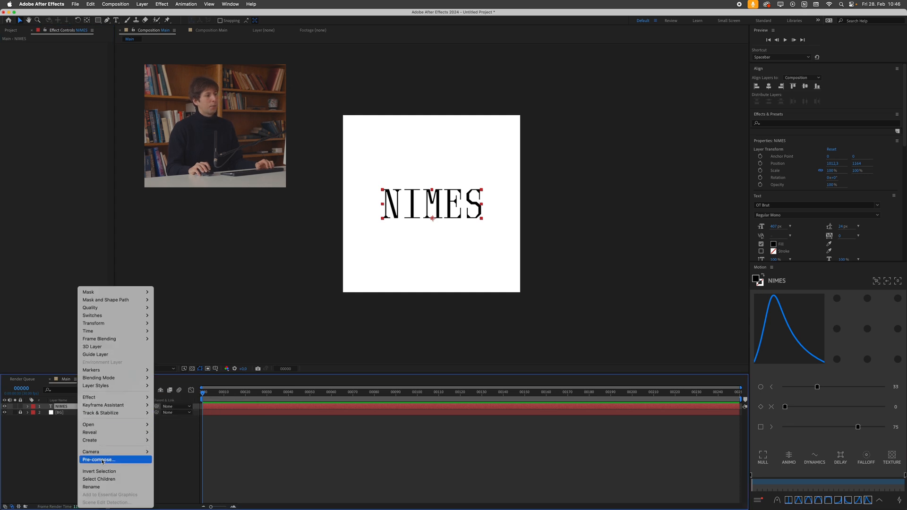
left_click(98, 459)
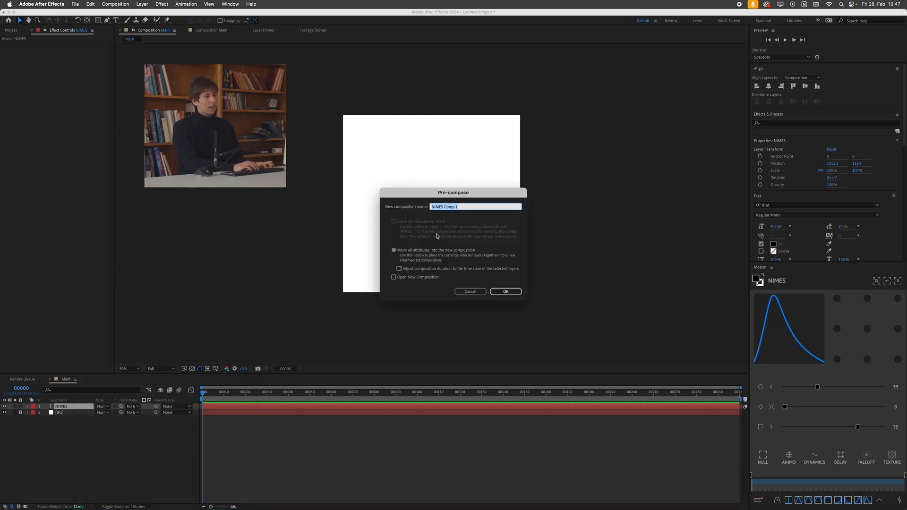
type("Text")
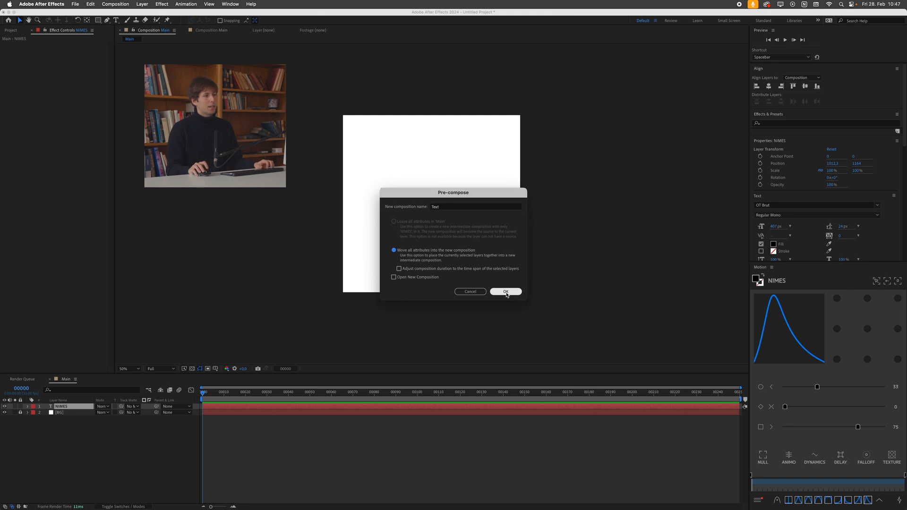
left_click(505, 291)
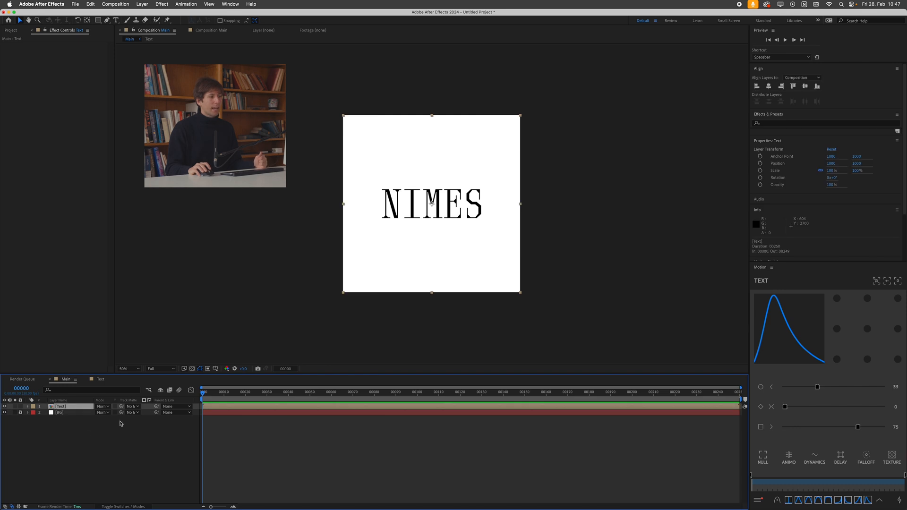
- Apply Radial Blur to the Text layer with its centre up and right of NIMES
left_click(99, 379)
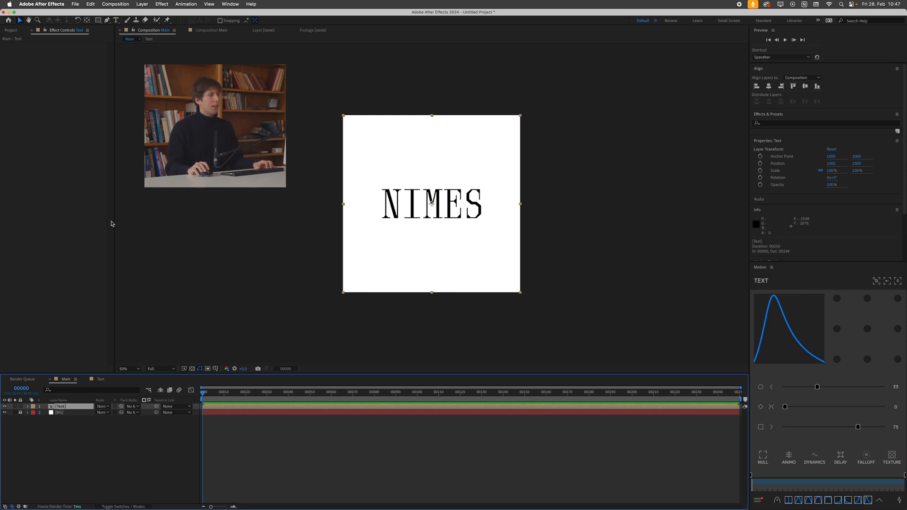
left_click(161, 4)
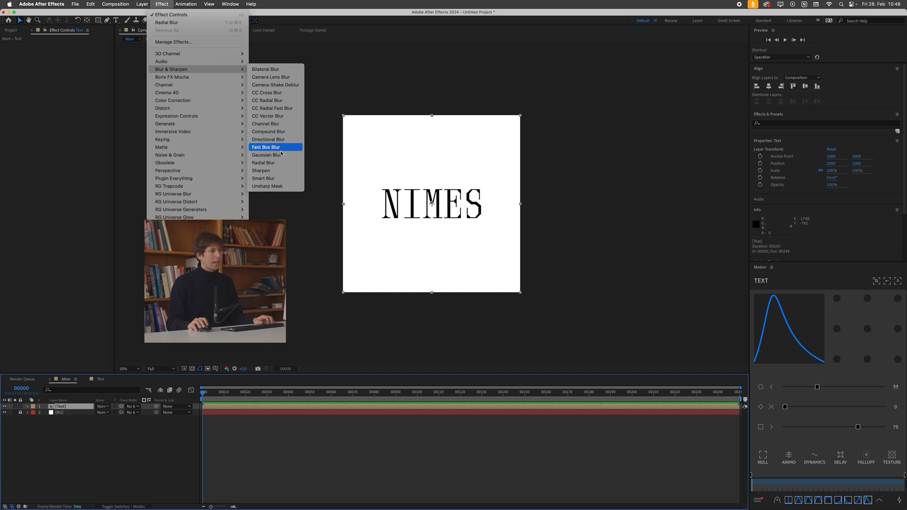
left_click(166, 23)
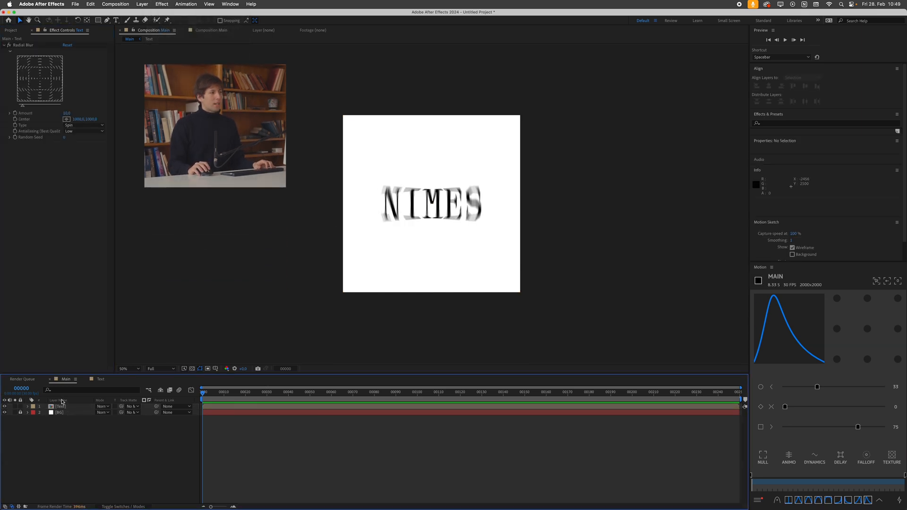
left_click(60, 406)
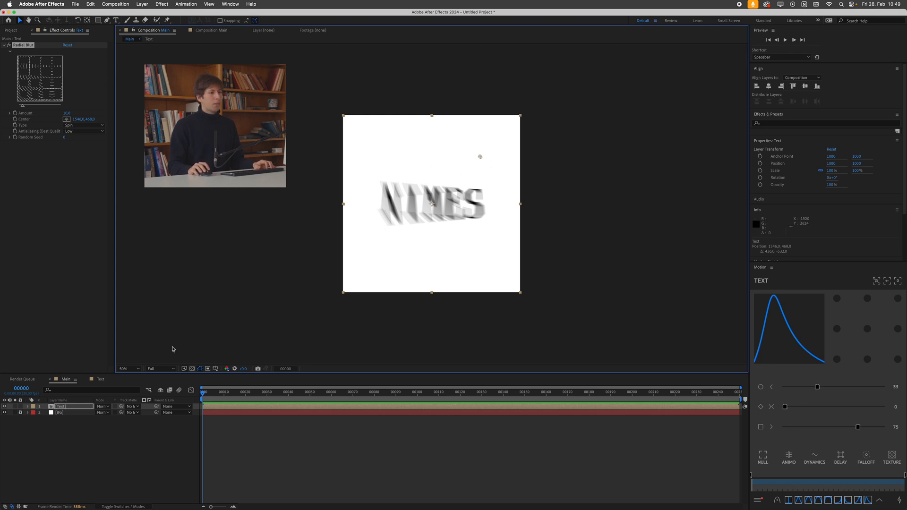
mouse_move(113, 441)
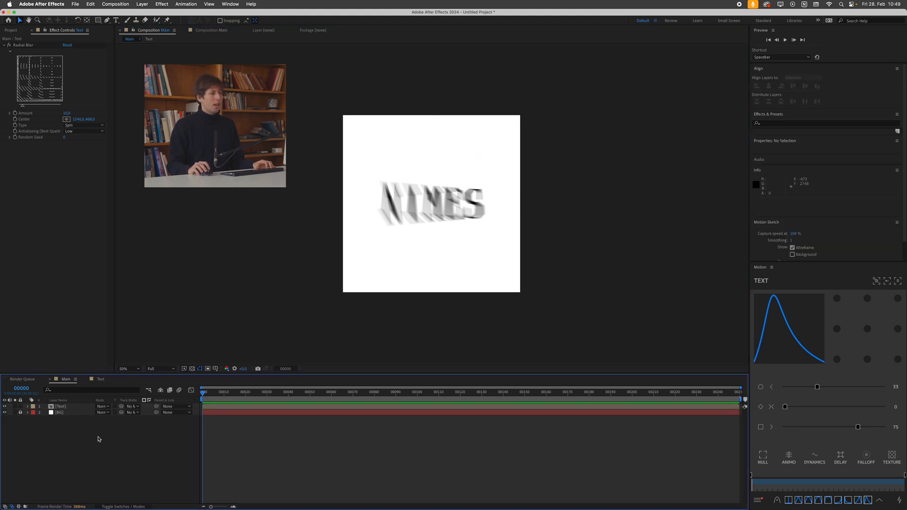
- Add a null object and rename it Blur Control
left_click(142, 3)
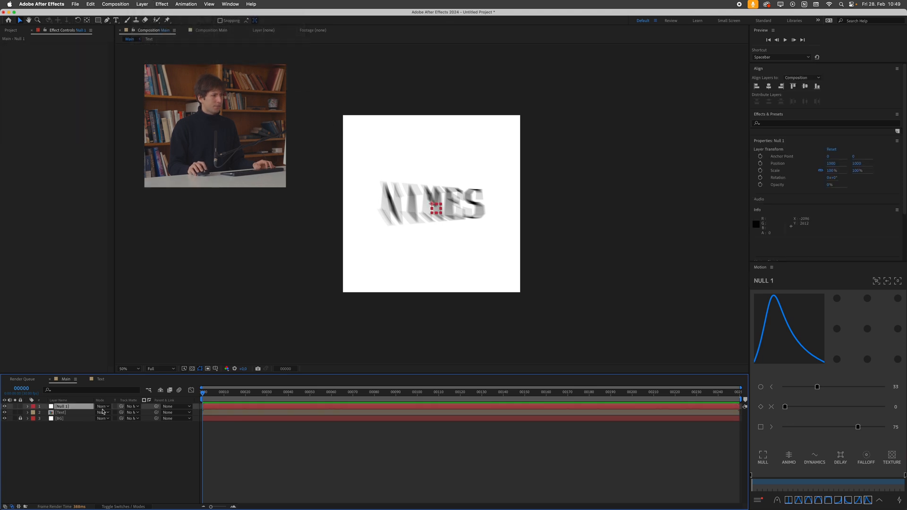
double_click(61, 405)
type("Blur Control")
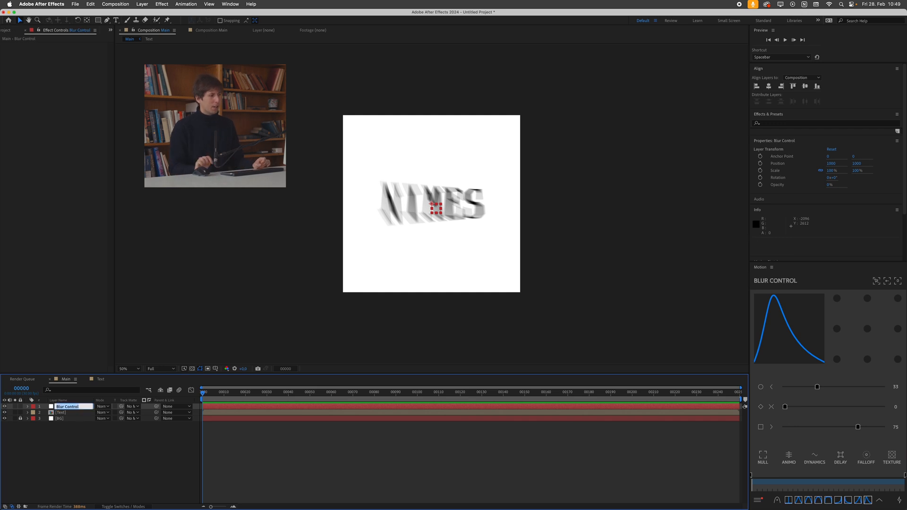
double_click(68, 406)
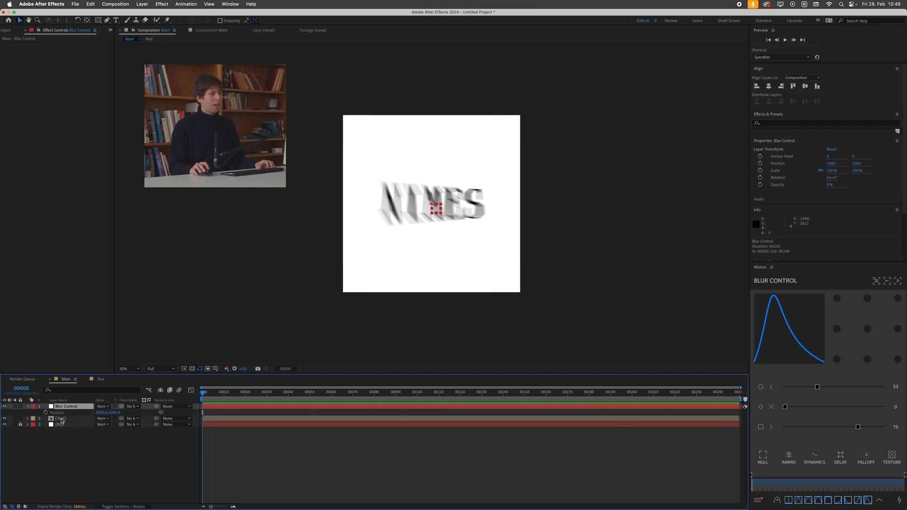
- Expression-link the Radial Blur Center to Blur Control's Position and test by moving the null upper right
left_click(61, 419)
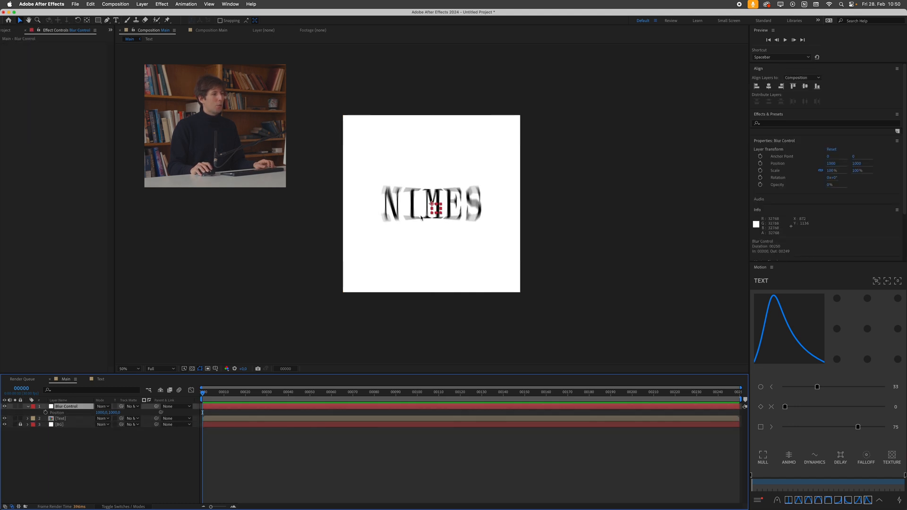
left_click_drag(437, 210, 491, 175)
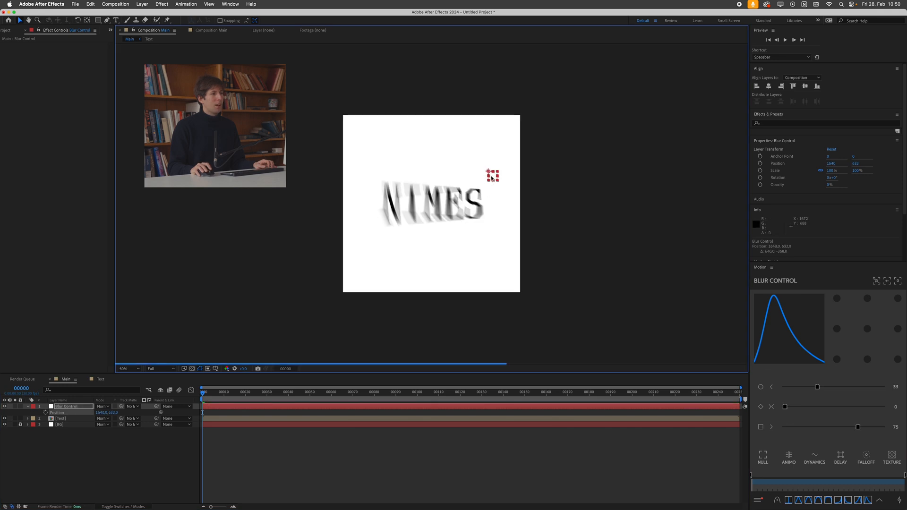
left_click_drag(492, 176, 478, 152)
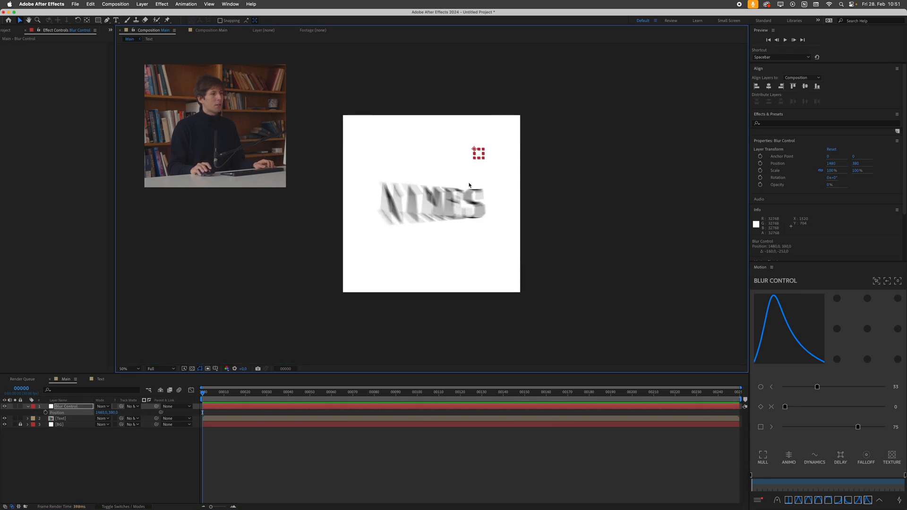
left_click_drag(478, 153, 436, 161)
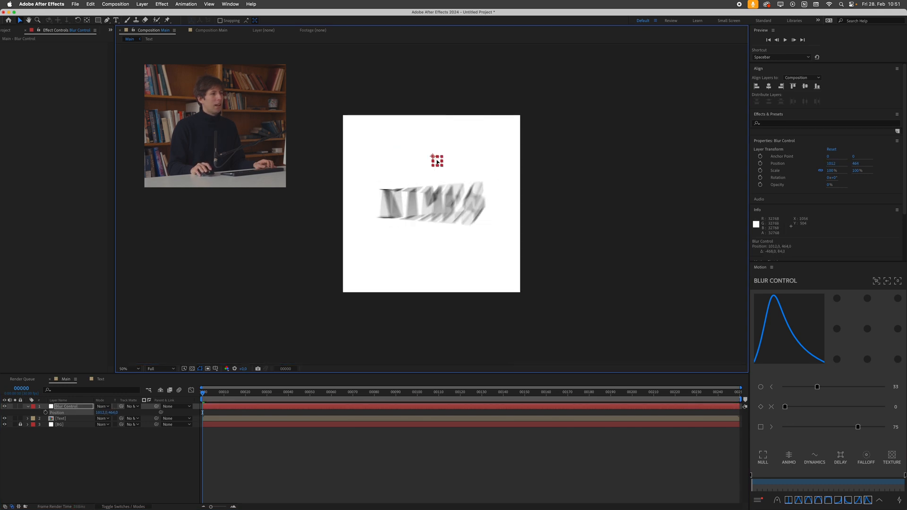
left_click_drag(437, 161, 474, 151)
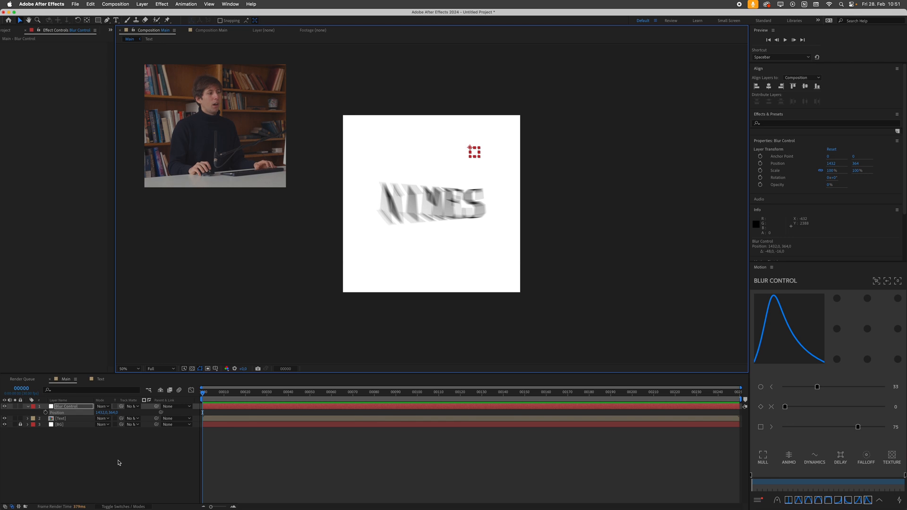
left_click(61, 418)
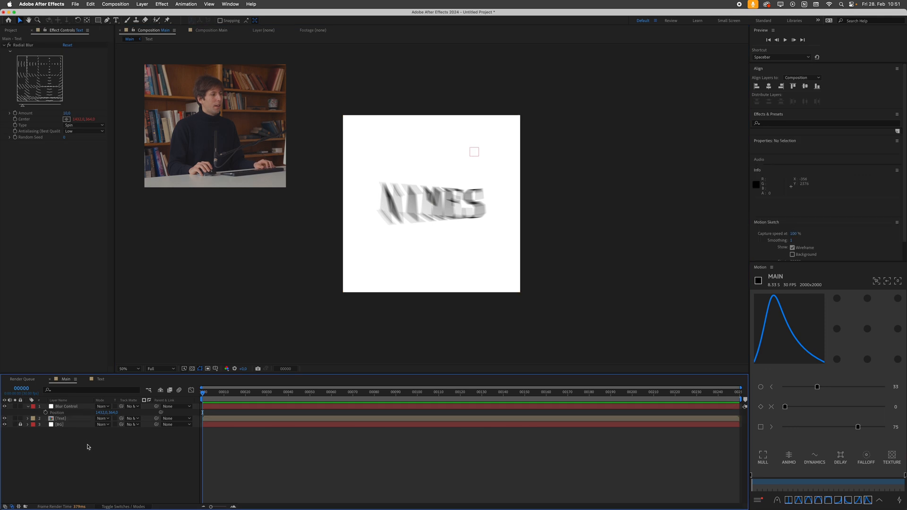
- Lower the Radial Blur amount, duplicate Text into four copies with staggered amounts, and reveal Opacity
left_click(61, 419)
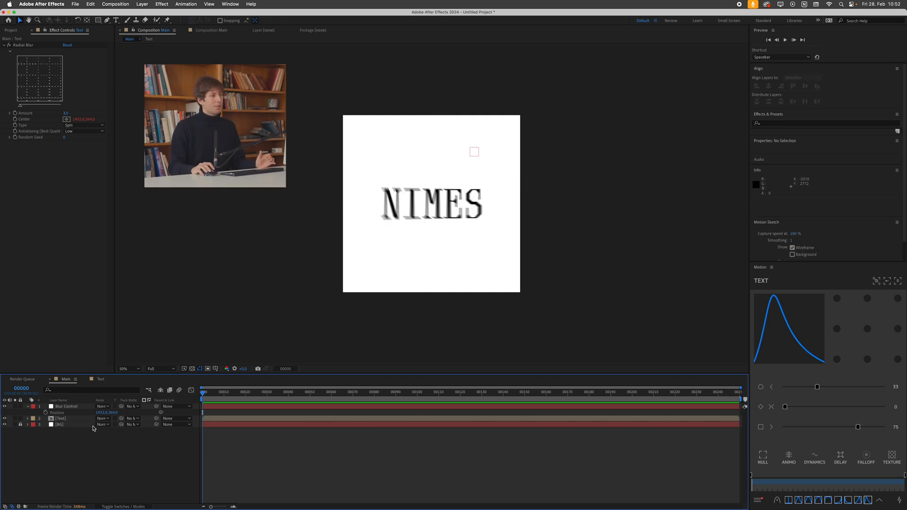
left_click(60, 419)
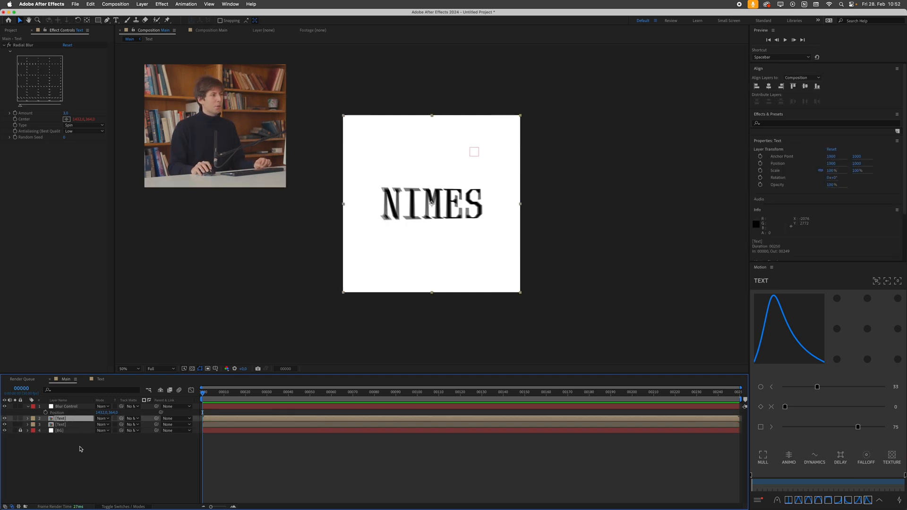
left_click(66, 113)
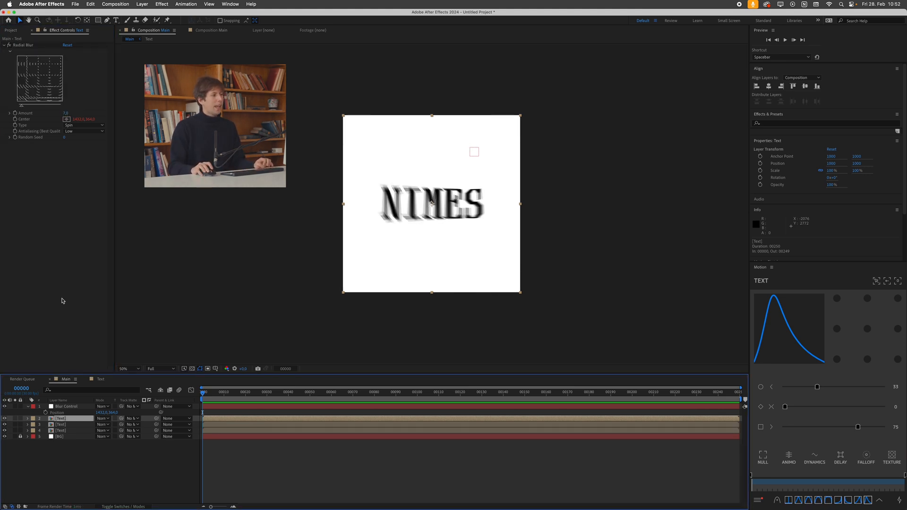
left_click(65, 112)
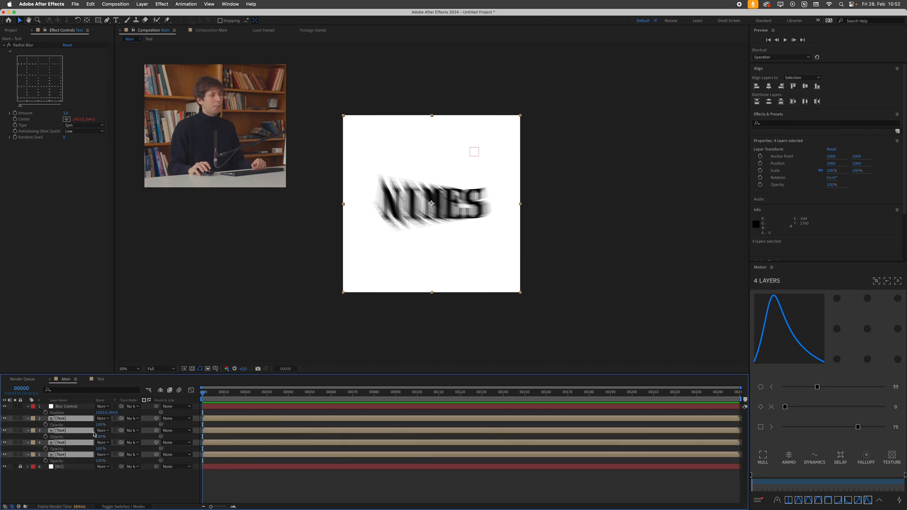
- Give the four copies staggered opacities and move Blur Control toward the upper left to redirect the streak
double_click(101, 461)
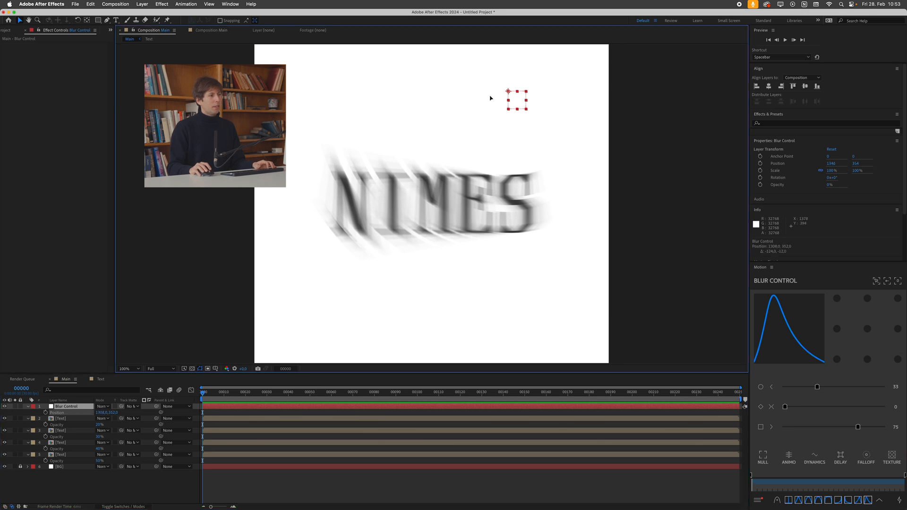
left_click_drag(516, 98, 360, 93)
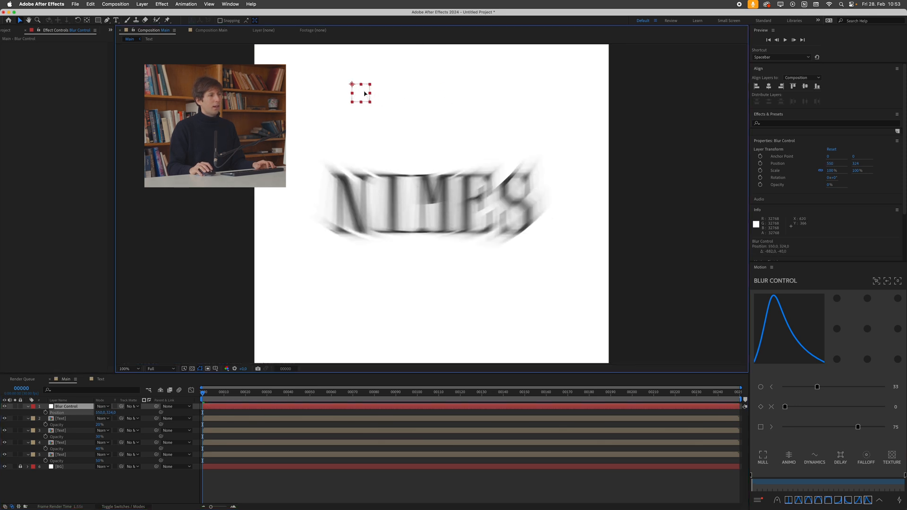
left_click_drag(360, 92, 336, 79)
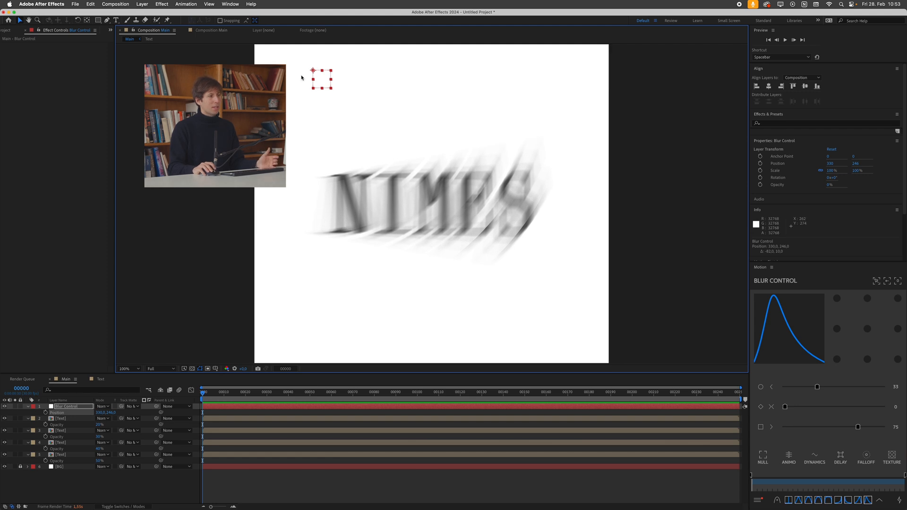
mouse_move(45, 415)
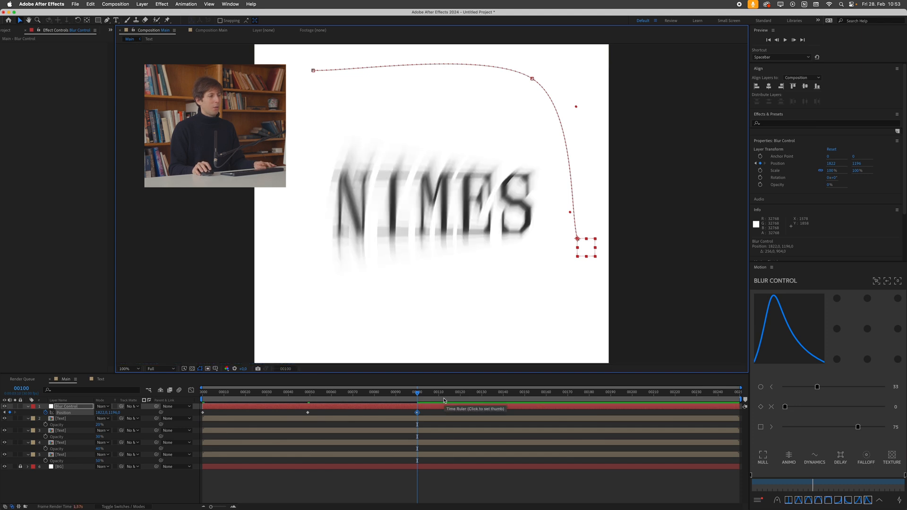
- Capture a hand-sketched curved motion path for the Blur Control null via Motion Sketch
left_click(230, 4)
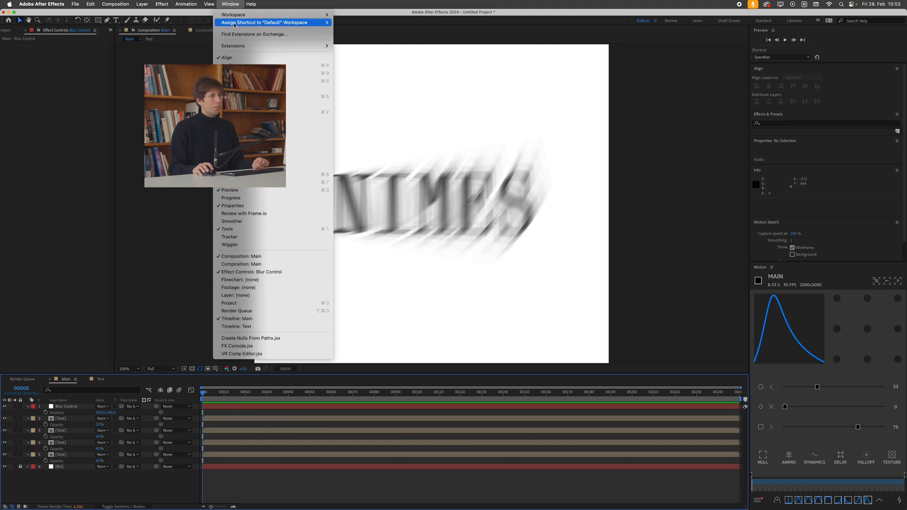
mouse_move(521, 163)
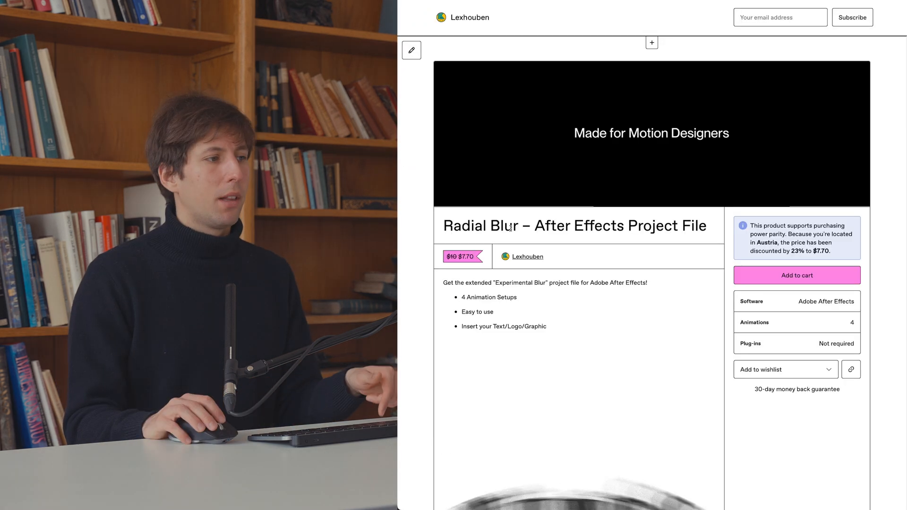
- Scroll down the Gumroad Radial Blur product page
scroll("down", 3)
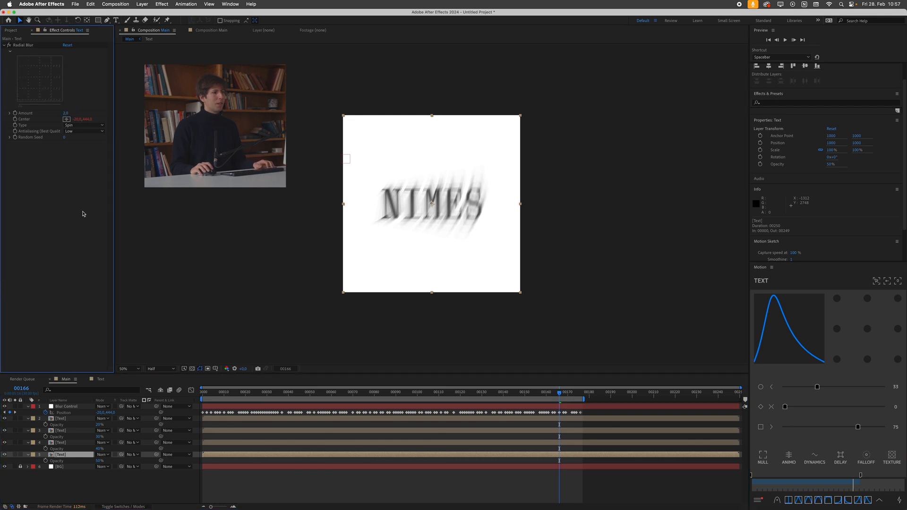
- Set the work area to end at frame 166 and preview the blur motion
left_click(65, 113)
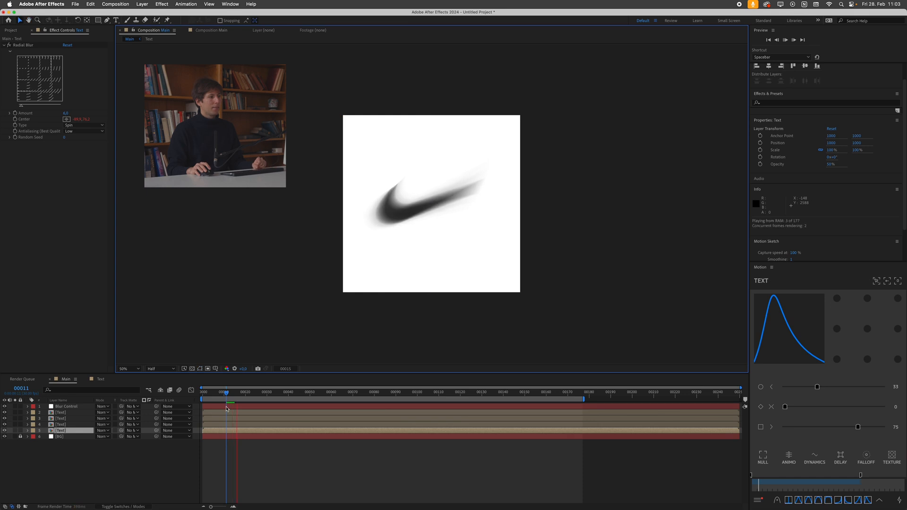
- Enter the Text precomp holding the swoosh logo PNG in place of NIMES
left_click(148, 38)
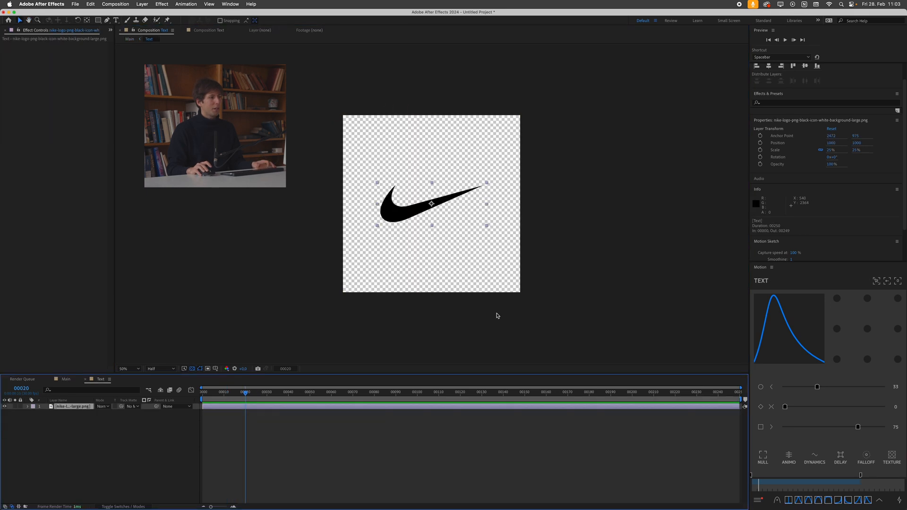